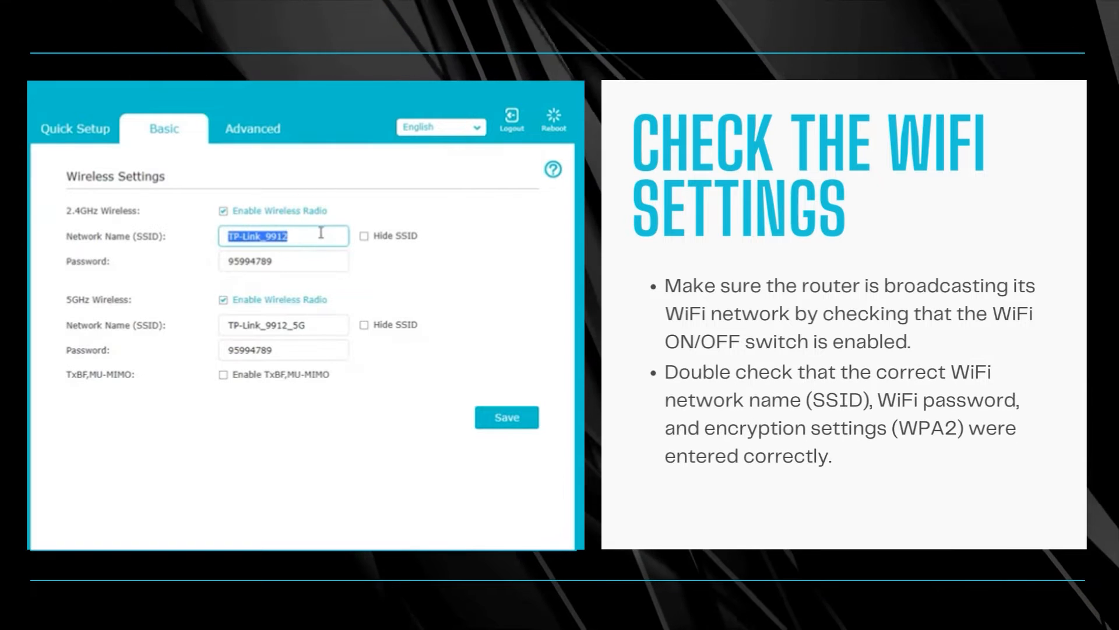
# Rename the 2.4GHz network to home_2.4G and the 5GHz network to home_5G.
pyautogui.write('home_2.4G')
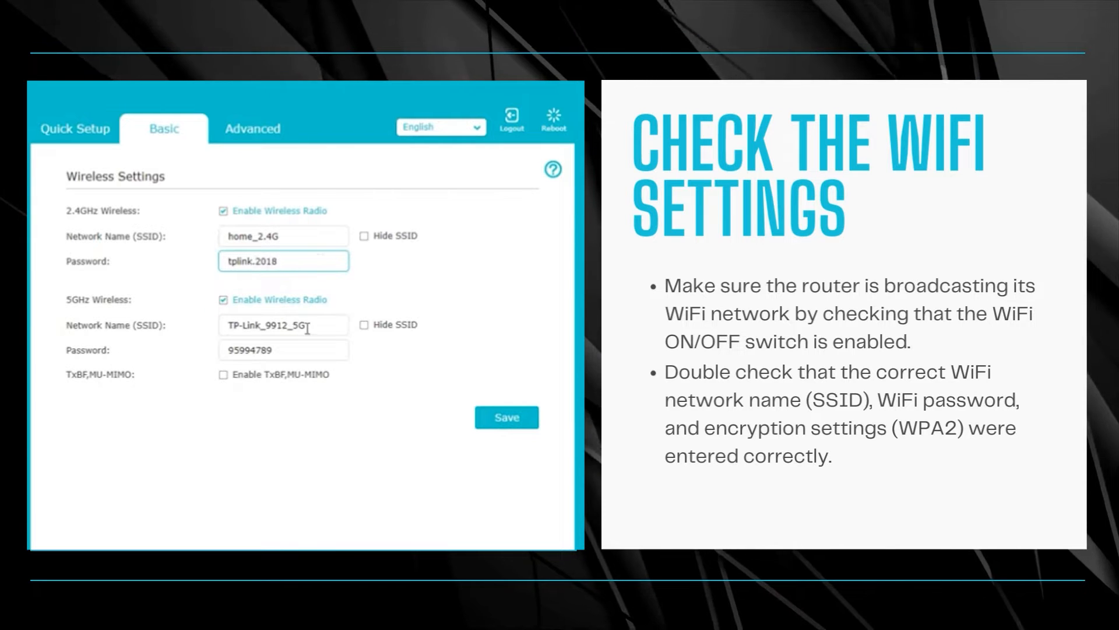
pyautogui.write('home')
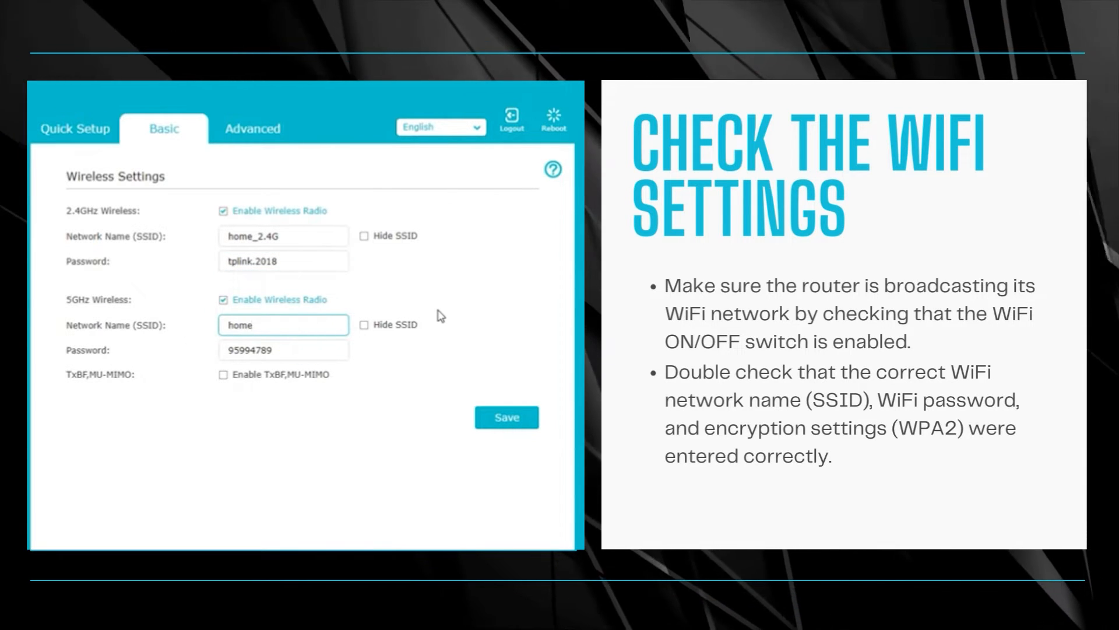
pyautogui.click(282, 350)
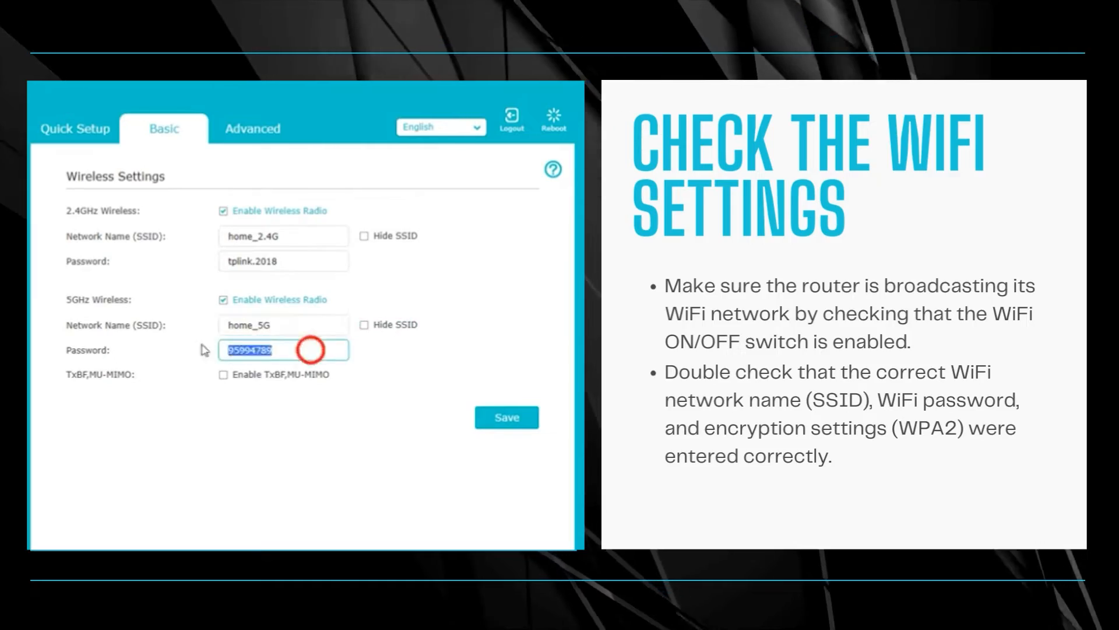